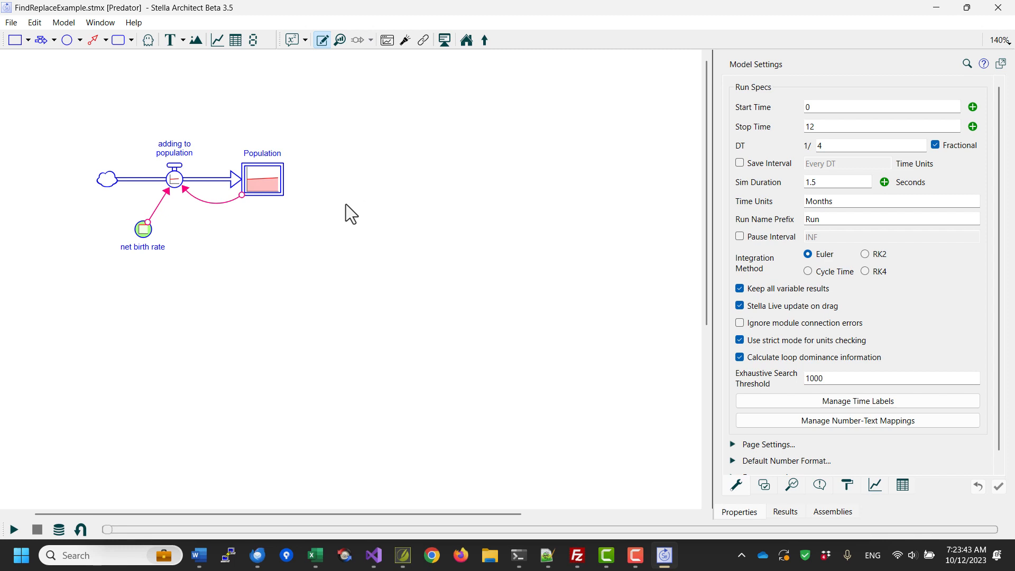
{"action": "mouse_move", "coordinate": [315, 205]}
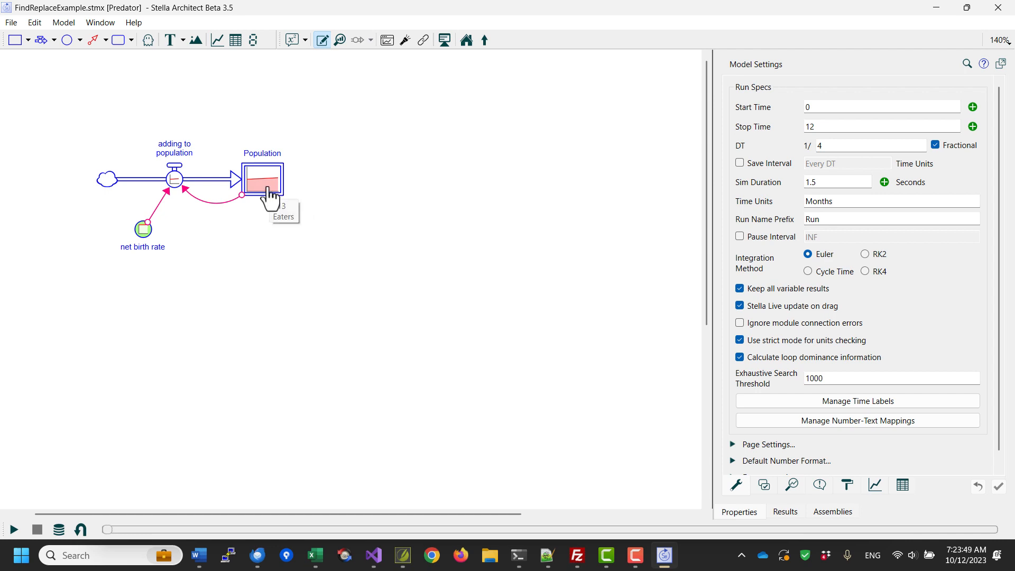
- Make Population an arrayed stock over Location with three elements of 100 Eaters each
{"action": "double_click", "coordinate": [262, 176]}
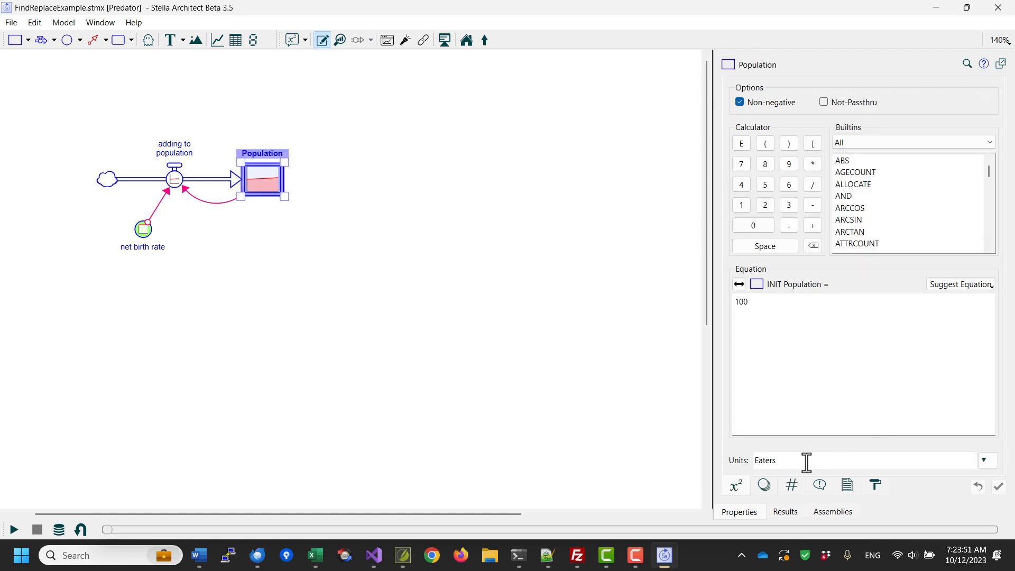
{"action": "left_click", "coordinate": [791, 485]}
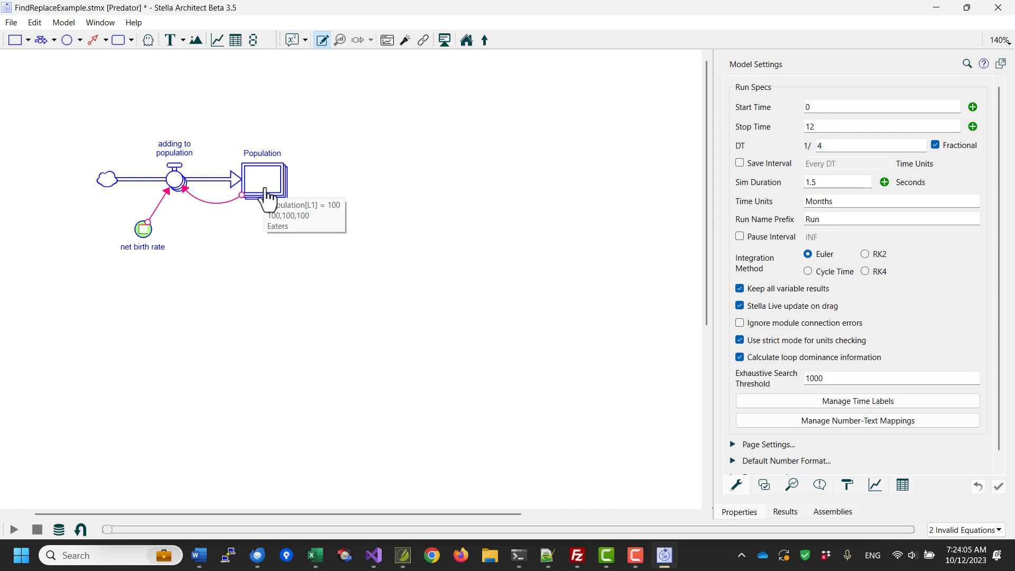
{"action": "mouse_move", "coordinate": [735, 447]}
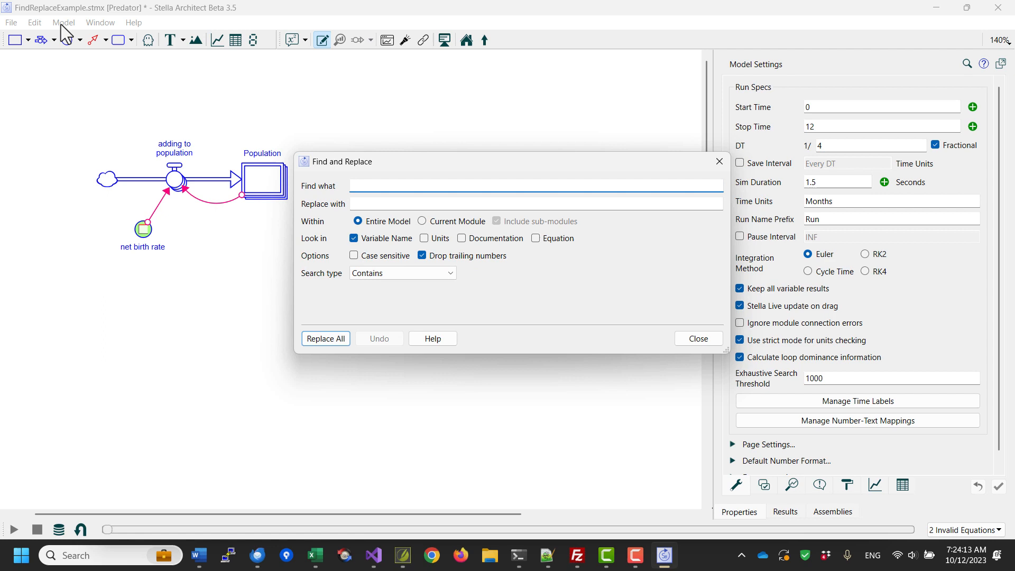
- Reopen an empty, model-wide Find and Replace dialog via Edit > Find Replace
{"action": "left_click", "coordinate": [697, 338]}
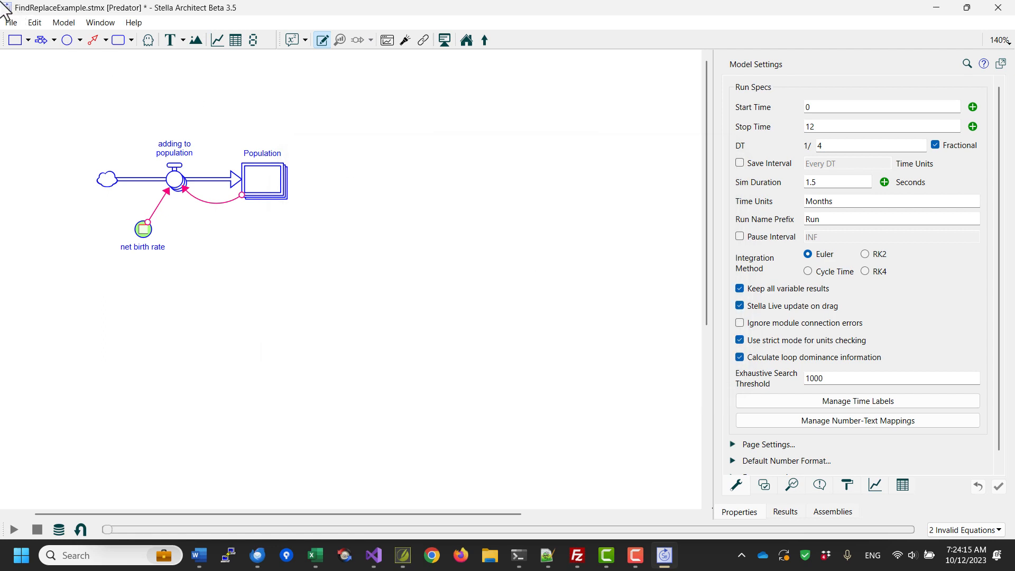
{"action": "left_click", "coordinate": [34, 22]}
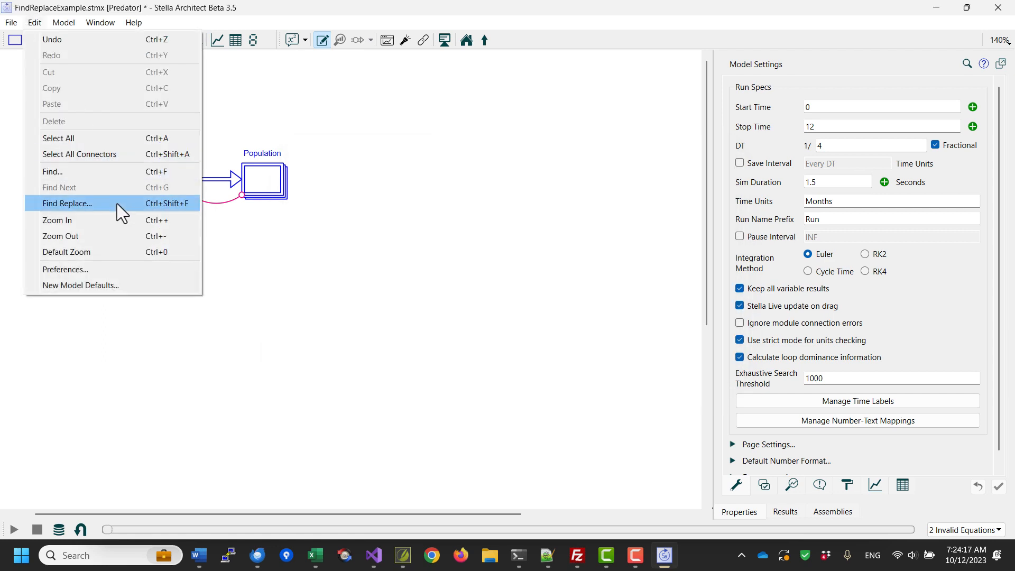
{"action": "left_click", "coordinate": [67, 203]}
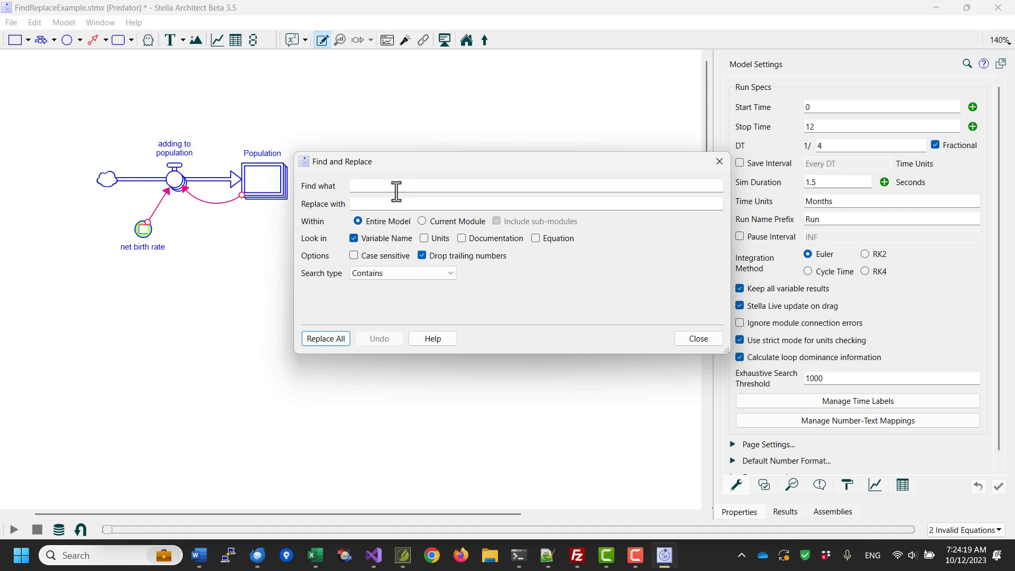
- Enter 'Location' as the search text and 'L1' as its replacement
{"action": "type", "text": "Locatio"}
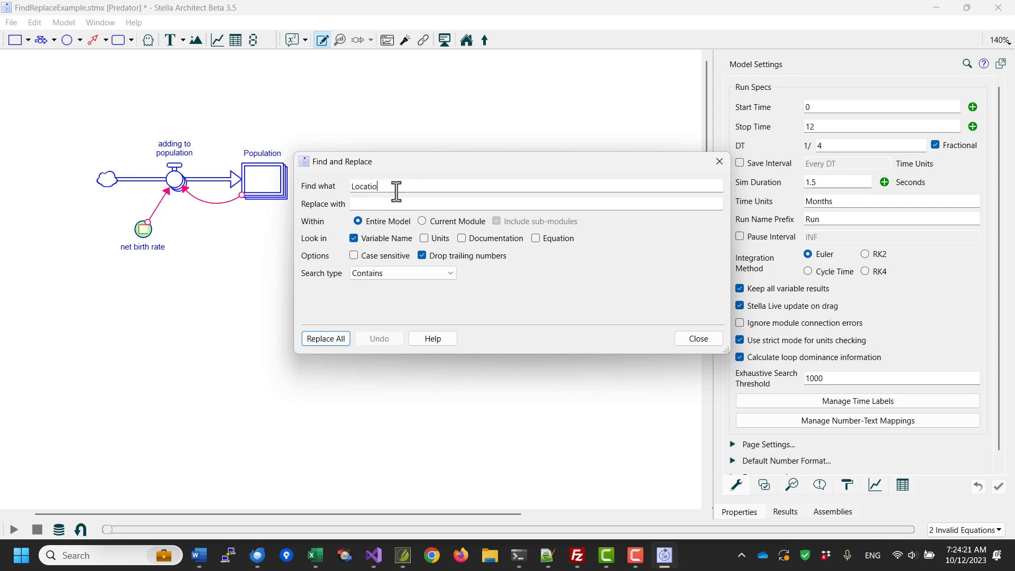
{"action": "type", "text": "L1"}
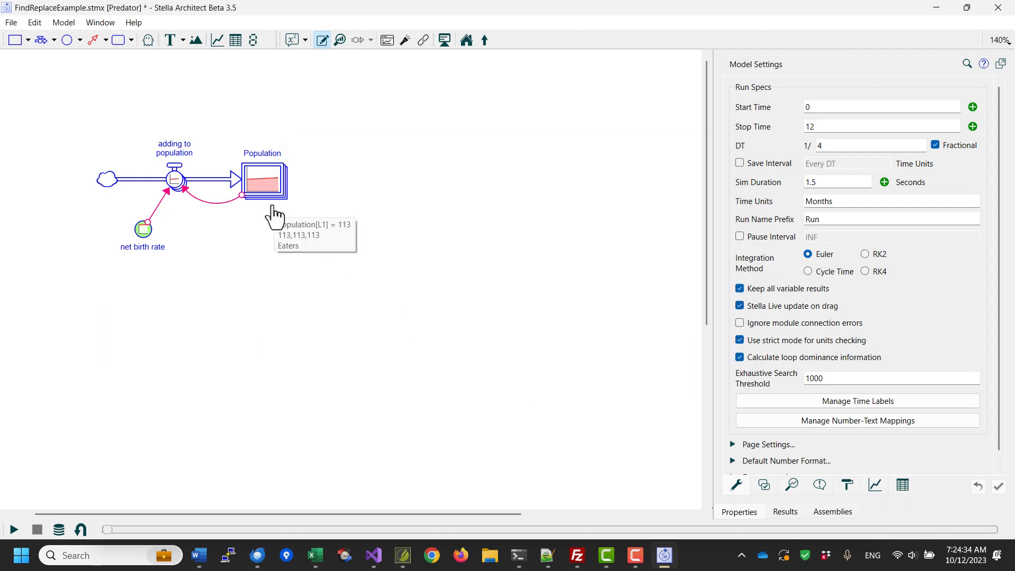
{"action": "mouse_move", "coordinate": [272, 251]}
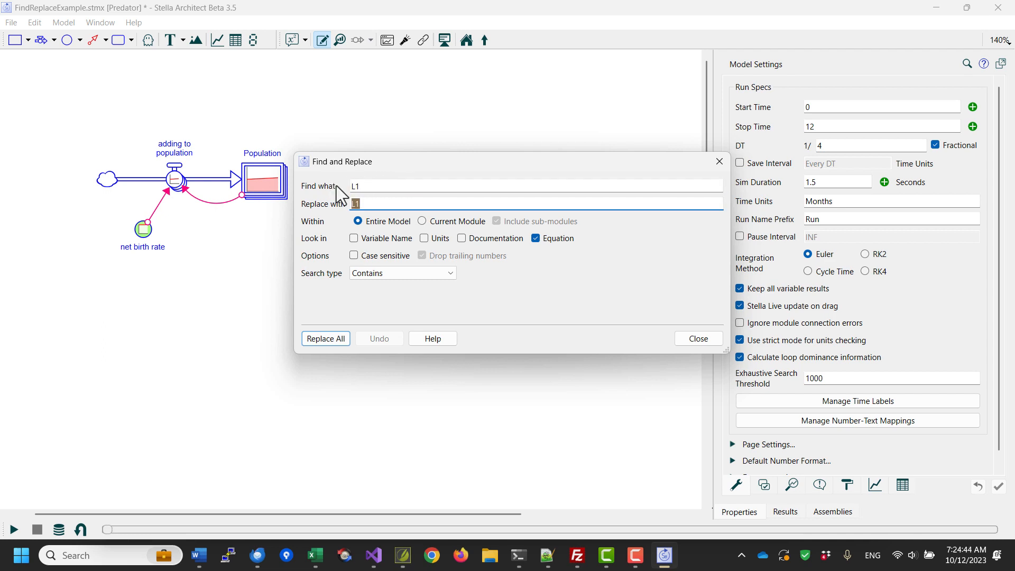
- Replace whole-word L1 with 'location' in all equations and show Flow 1's equation
{"action": "type", "text": "location"}
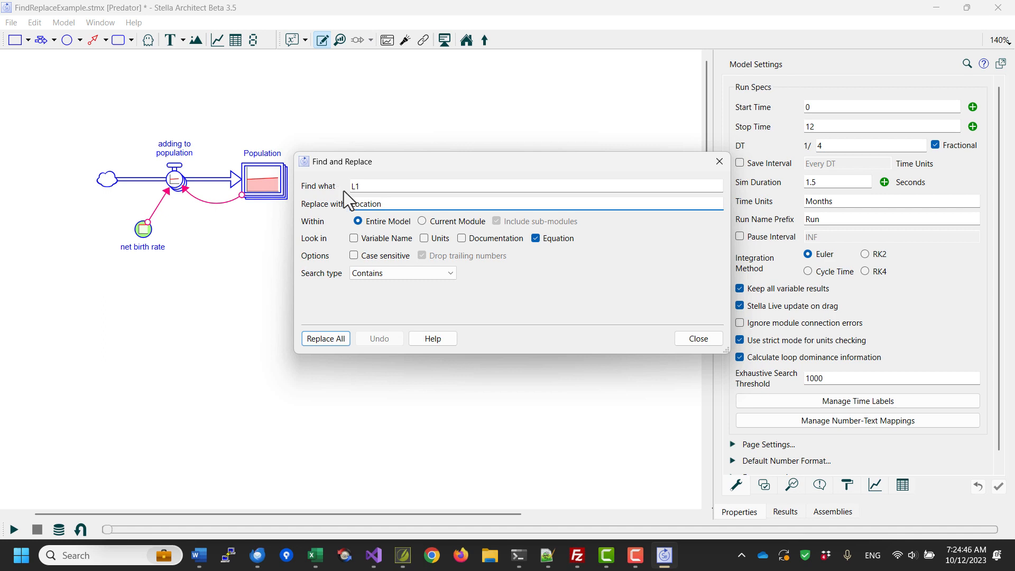
{"action": "left_click", "coordinate": [401, 272]}
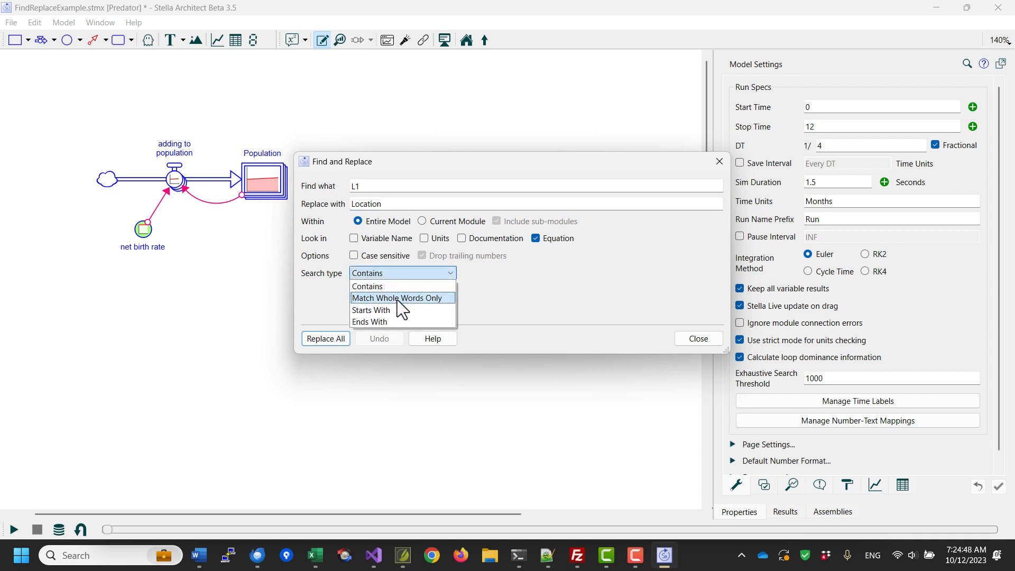
{"action": "left_click", "coordinate": [397, 298]}
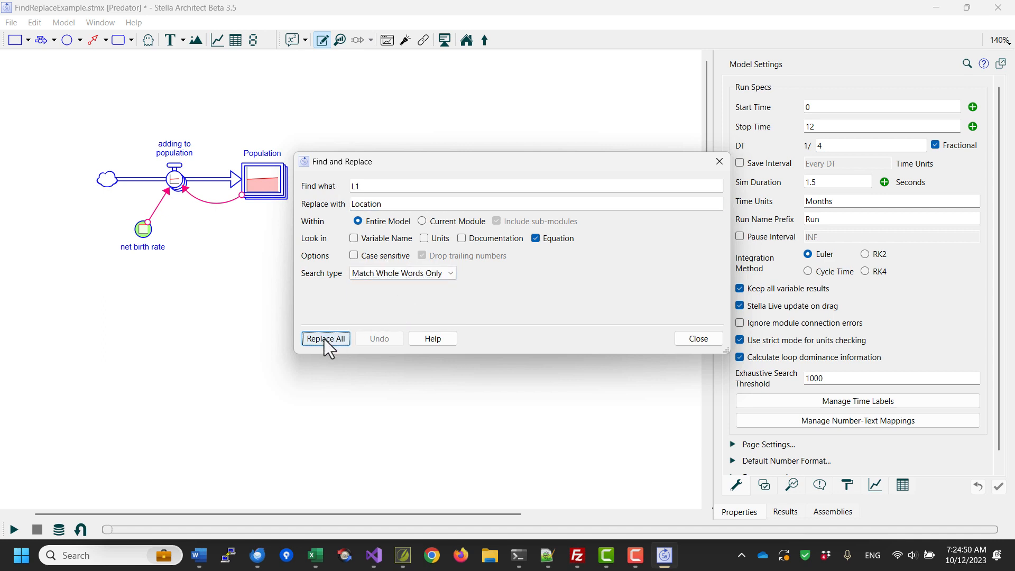
{"action": "left_click", "coordinate": [326, 338]}
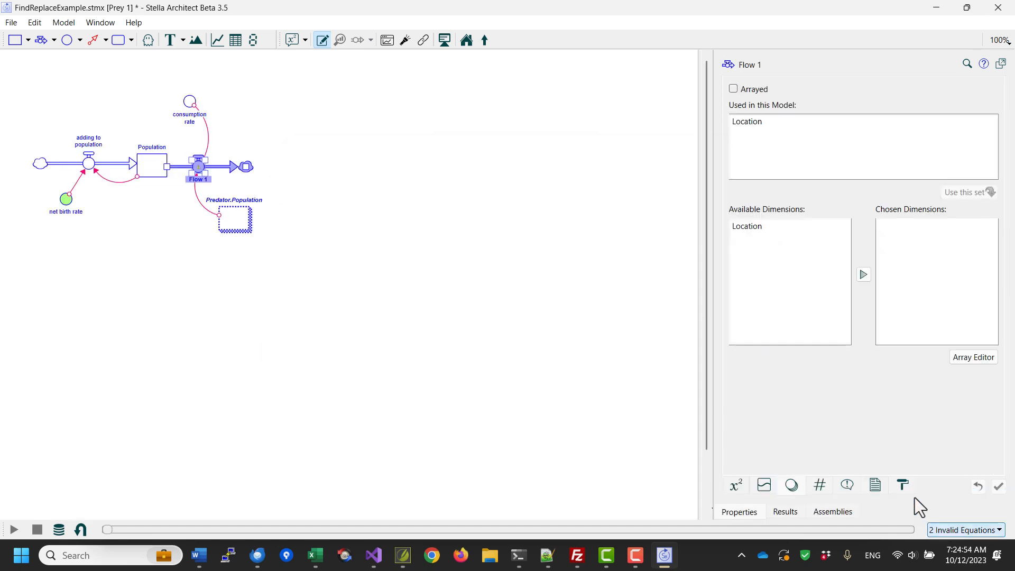
{"action": "left_click", "coordinate": [734, 484]}
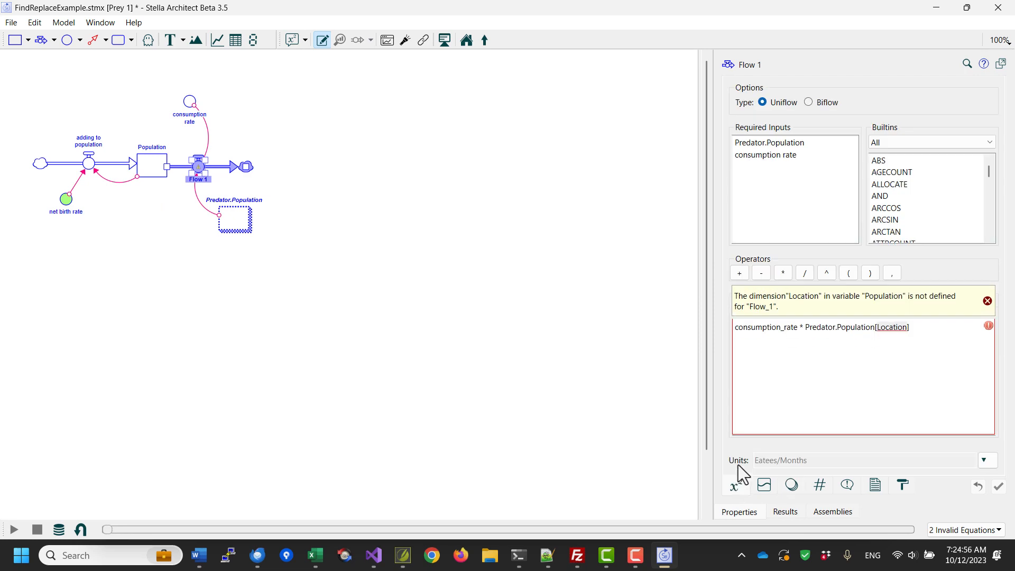